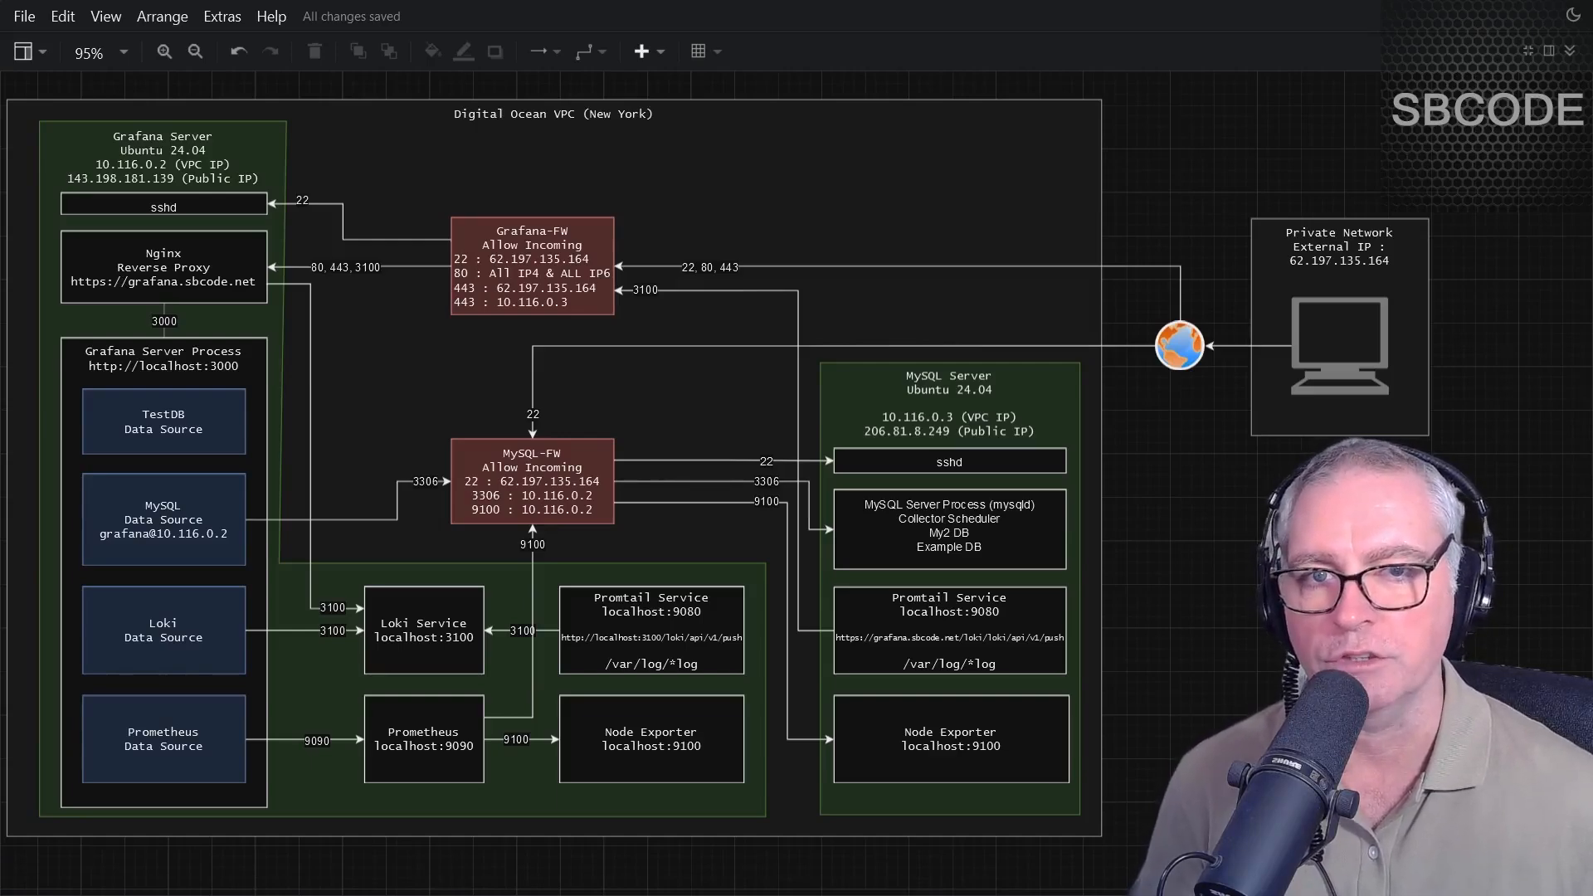
- Select the MySQL Data Source and MySQL-FW firewall boxes in the diagram, then clear the selection
{"action": "left_click", "coordinate": [163, 519]}
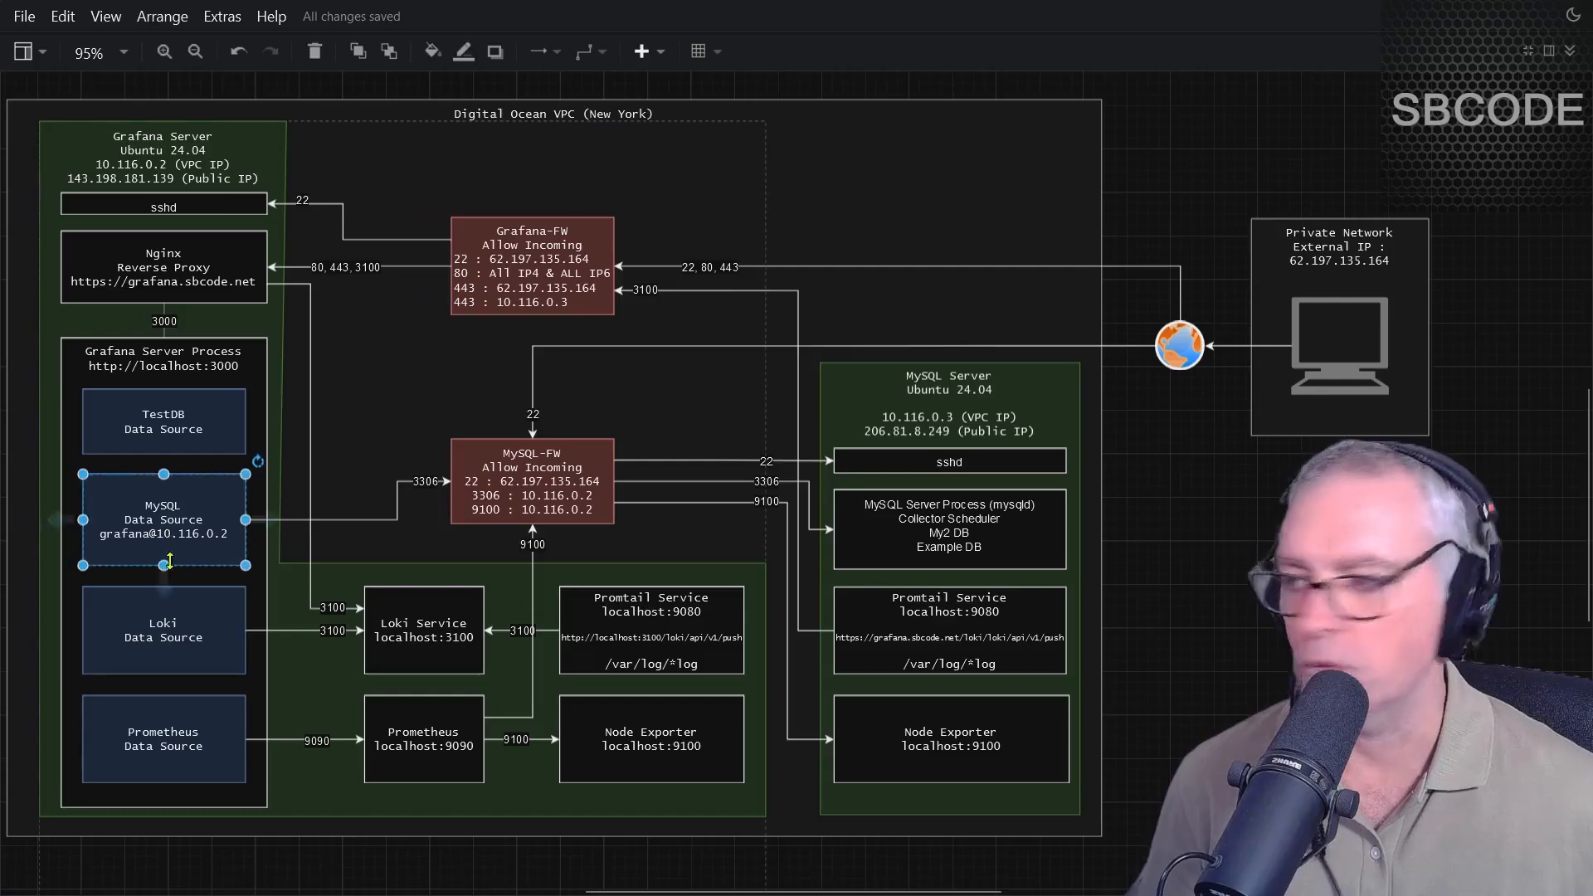
{"action": "left_click", "coordinate": [163, 739]}
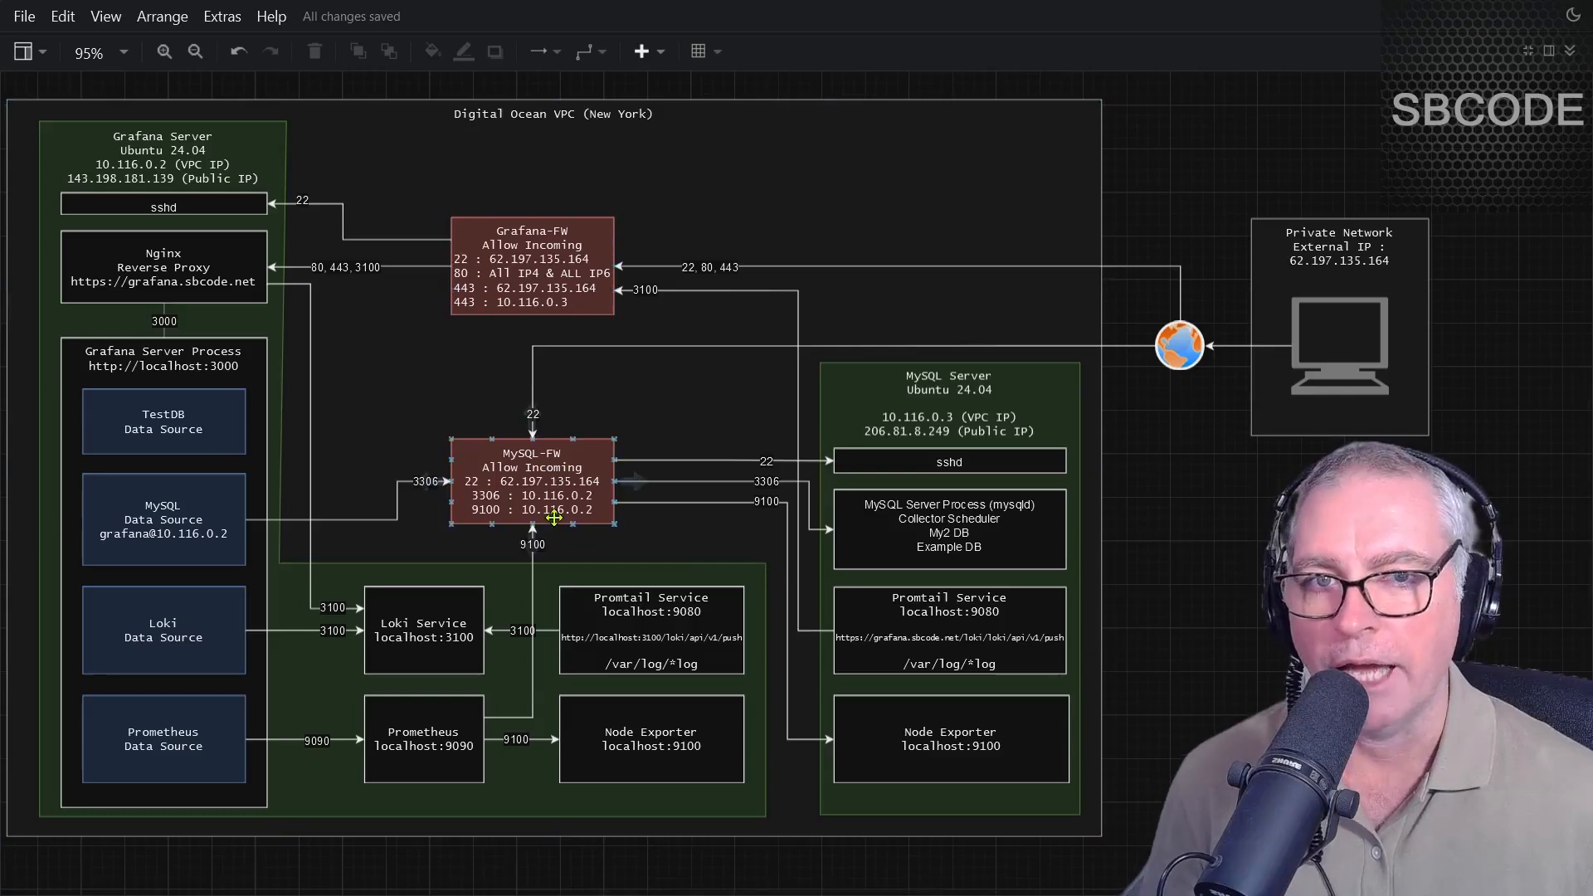
{"action": "left_click", "coordinate": [1146, 609]}
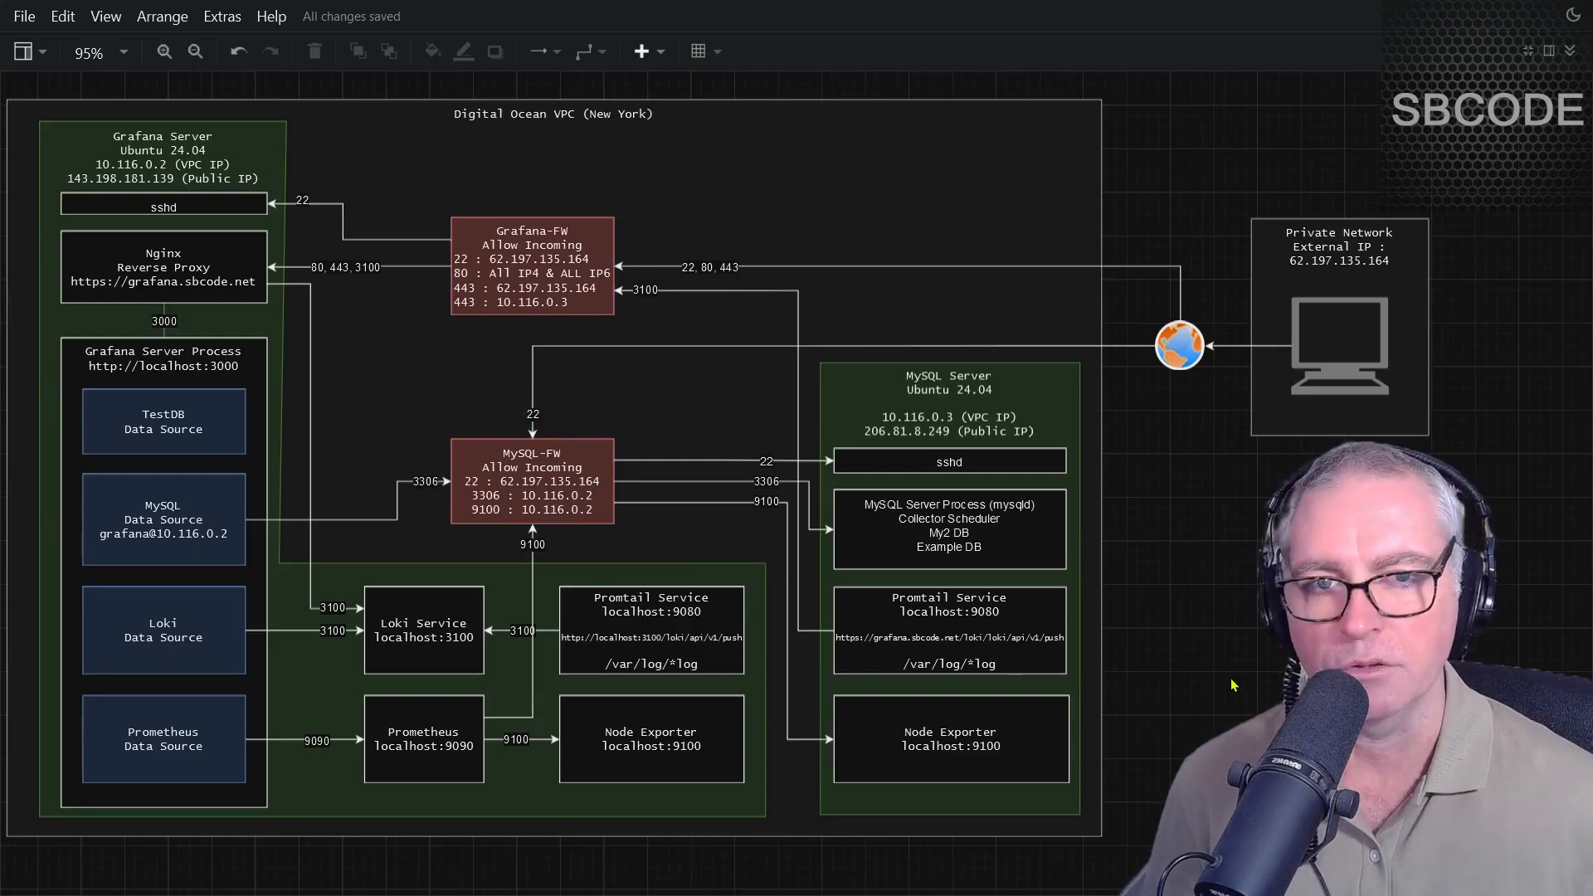
{"action": "left_click", "coordinate": [163, 420]}
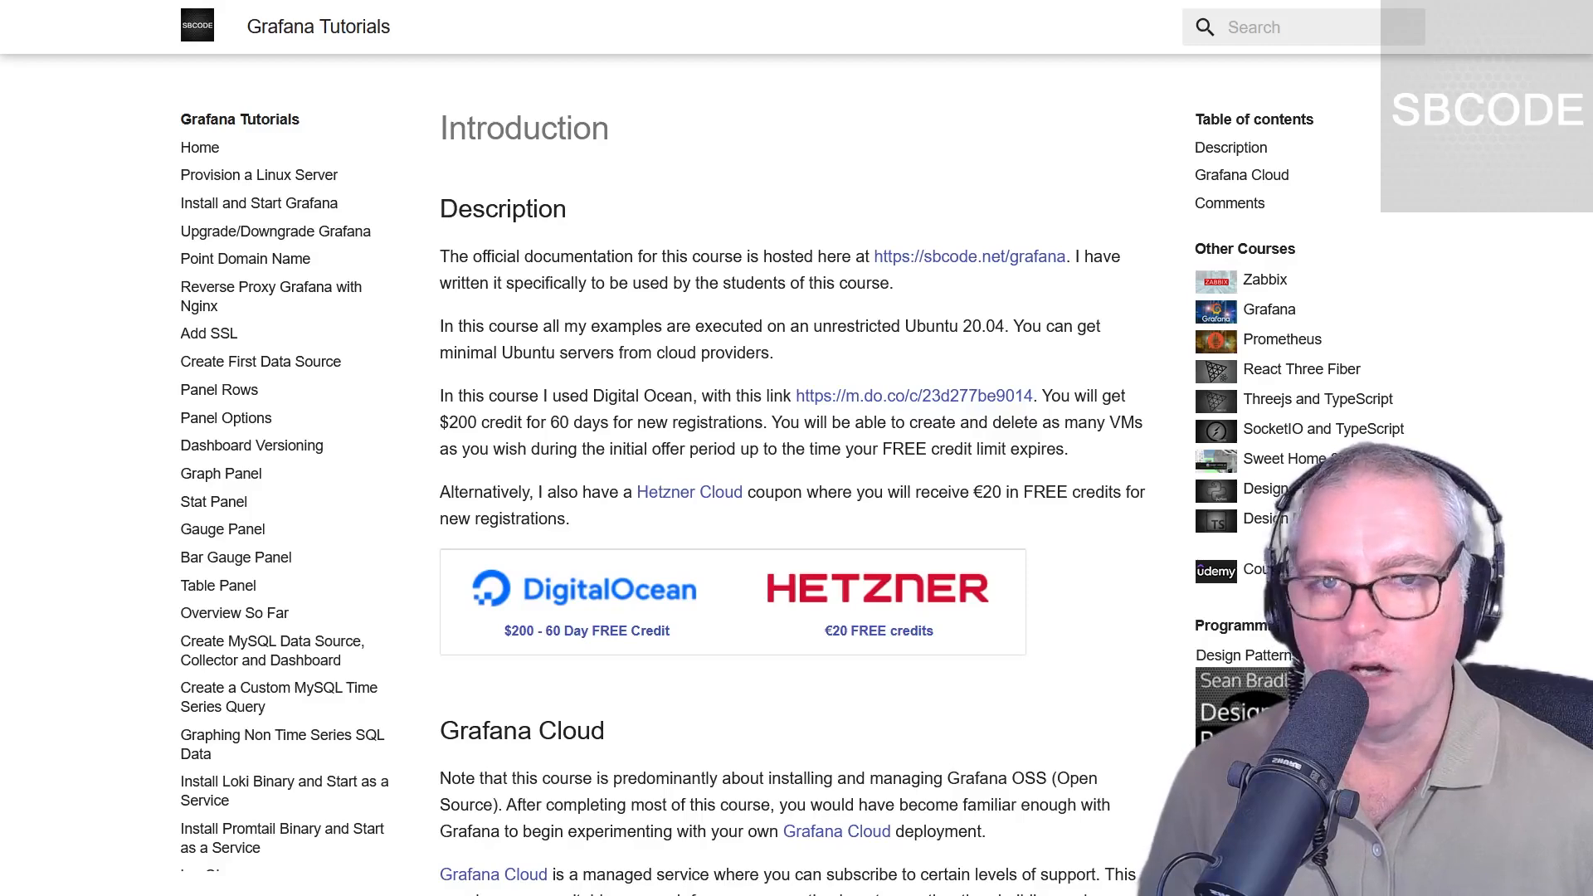
{"action": "mouse_move", "coordinate": [979, 415]}
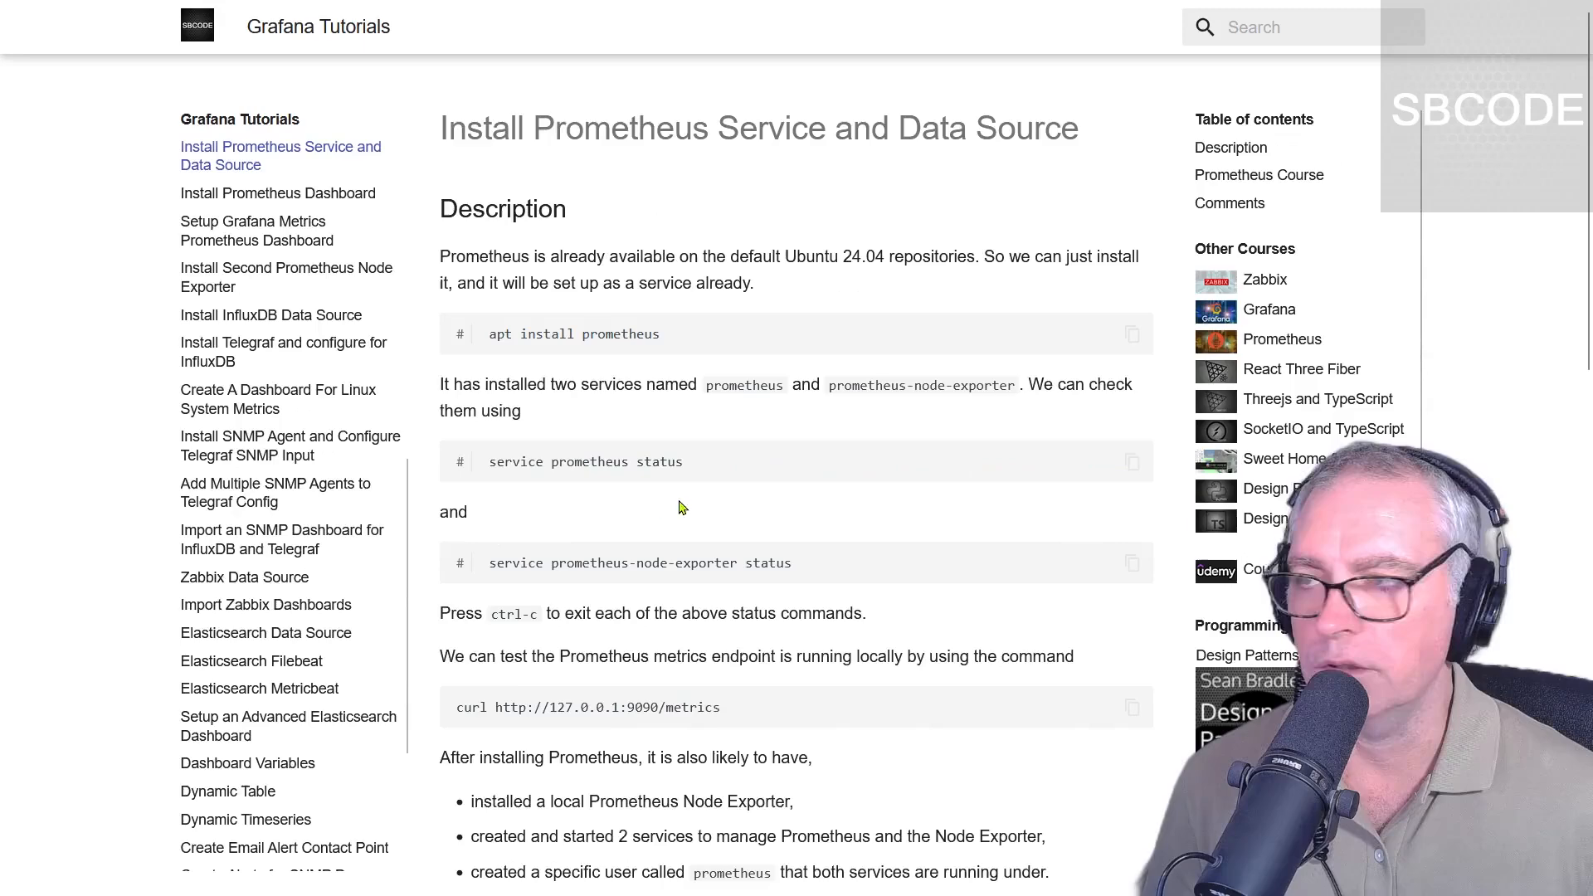
{"action": "mouse_move", "coordinate": [672, 642]}
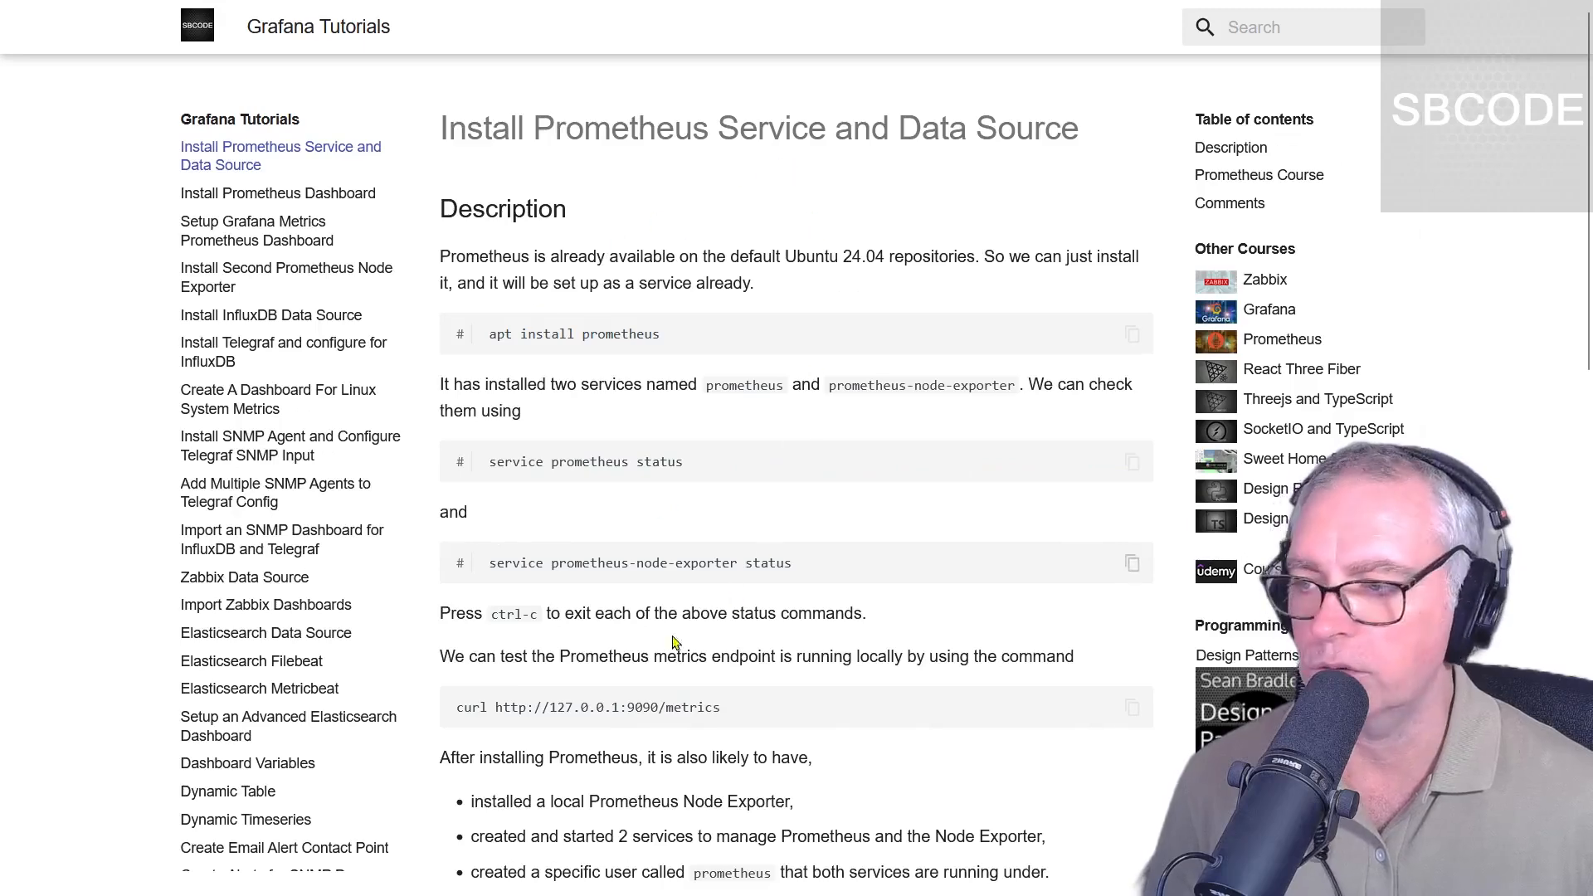
- Go to the Install Prometheus Dashboard tutorial from the sidebar
{"action": "left_click", "coordinate": [277, 192]}
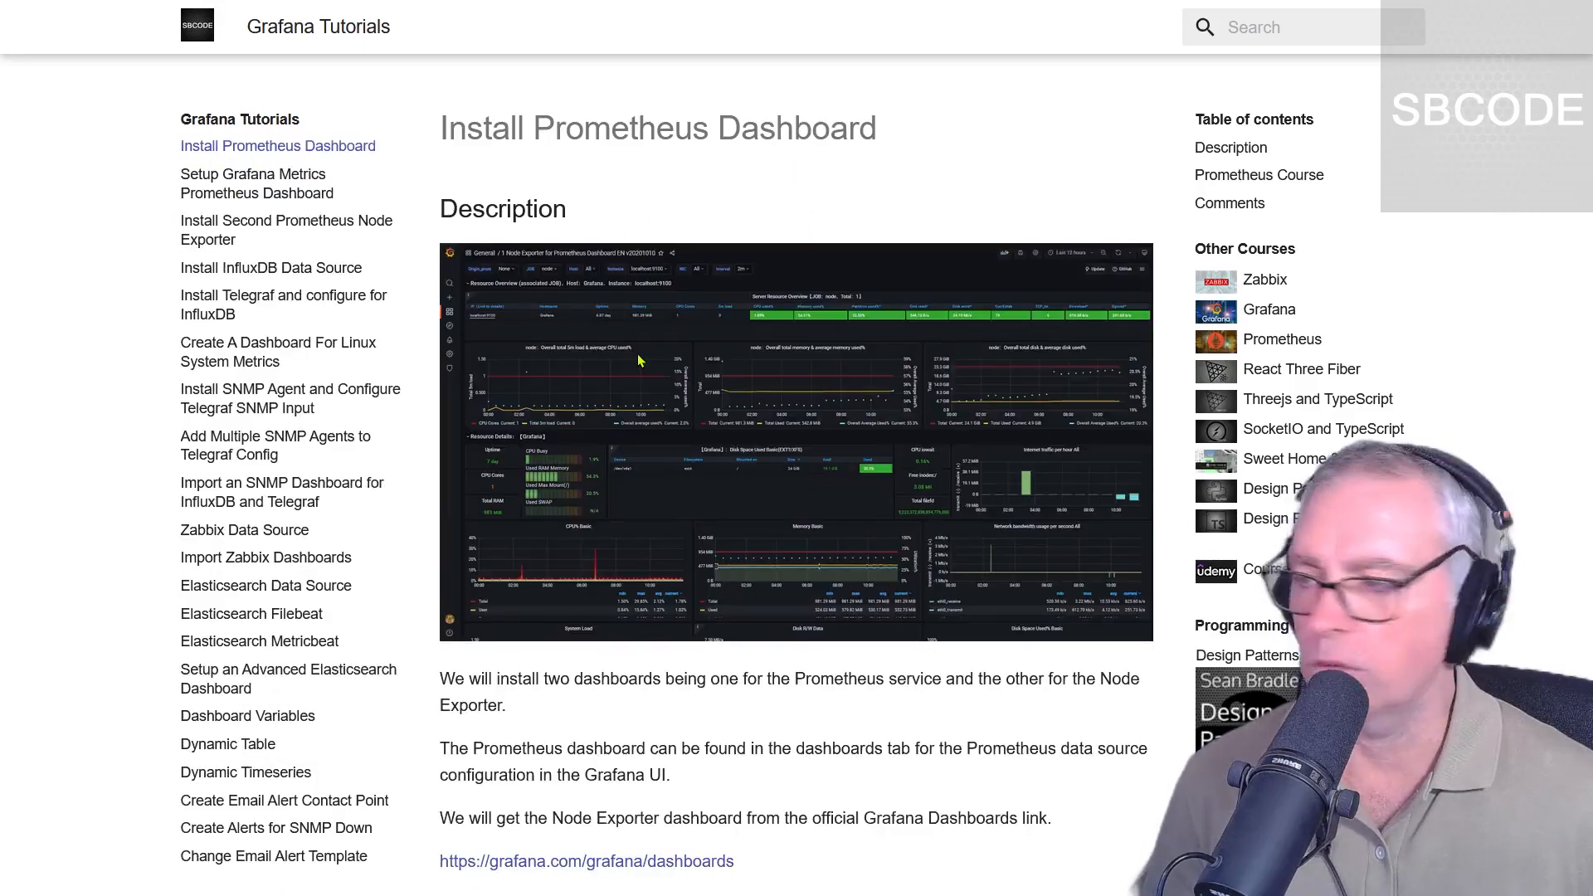